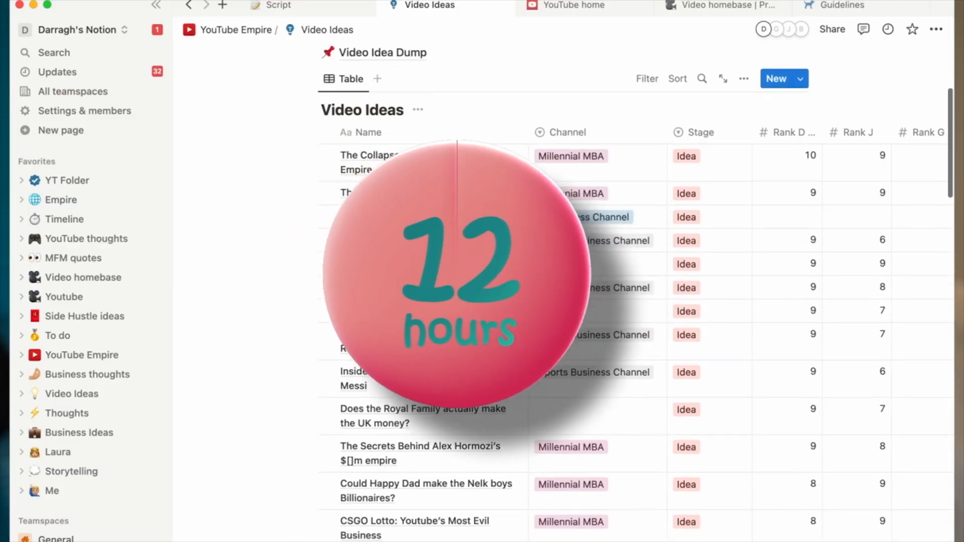
- Switch from the Video Ideas database to the Script page with its editor notes table
left_click(695, 5)
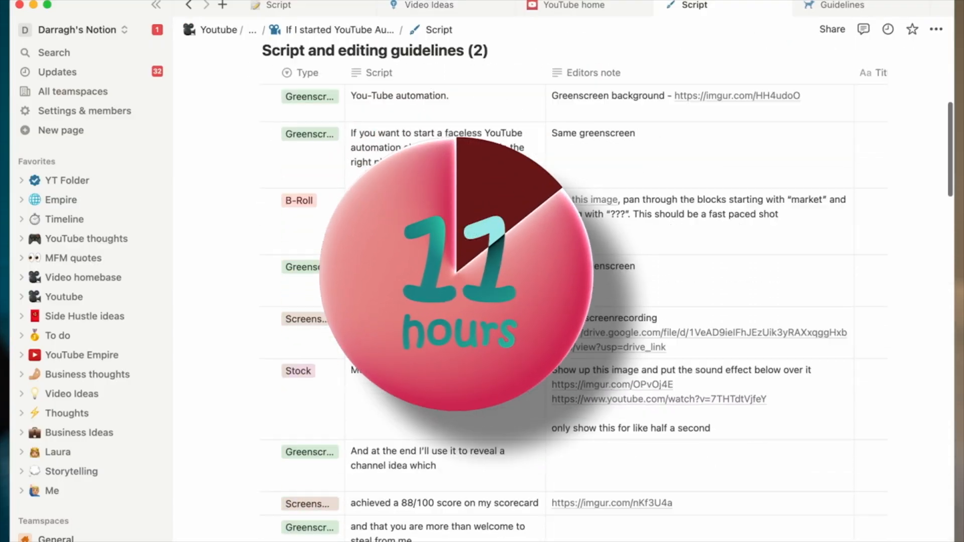